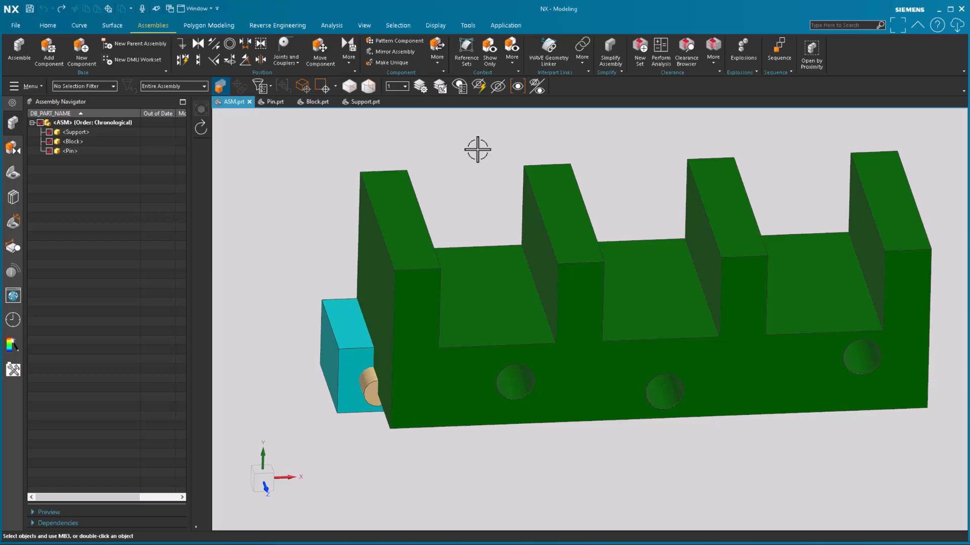
# Expand Position > More on the Assemblies tab to show the extra positioning commands, including Fix
pyautogui.click(364, 101)
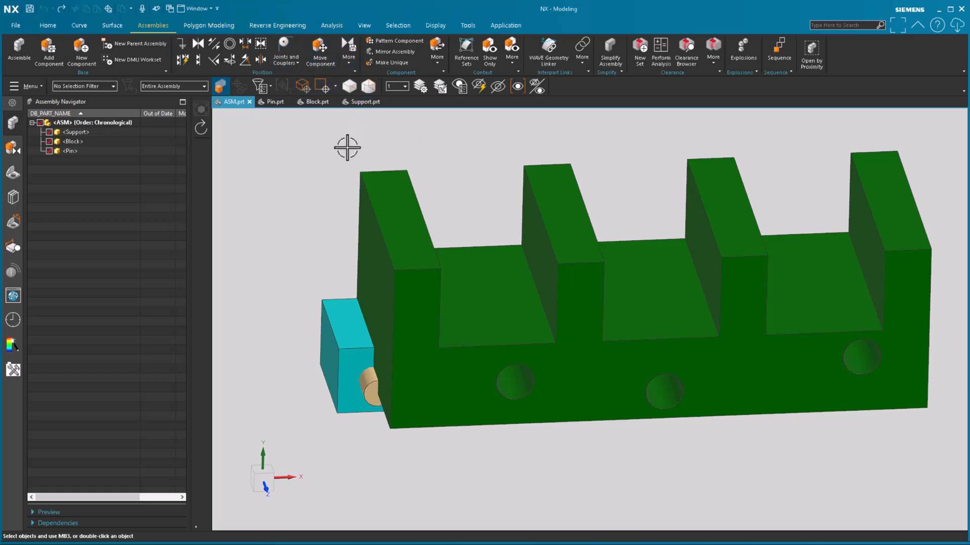
pyautogui.moveTo(280, 162)
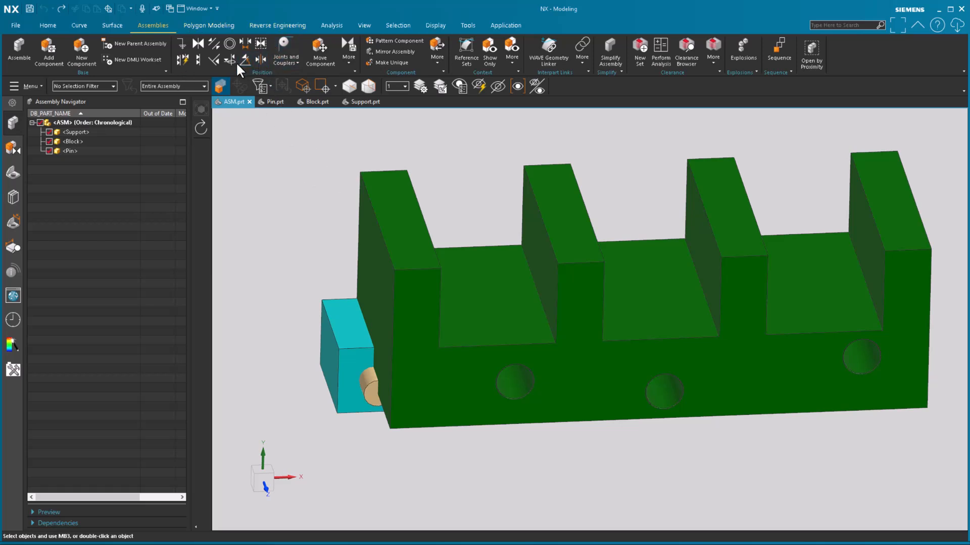
pyautogui.click(348, 49)
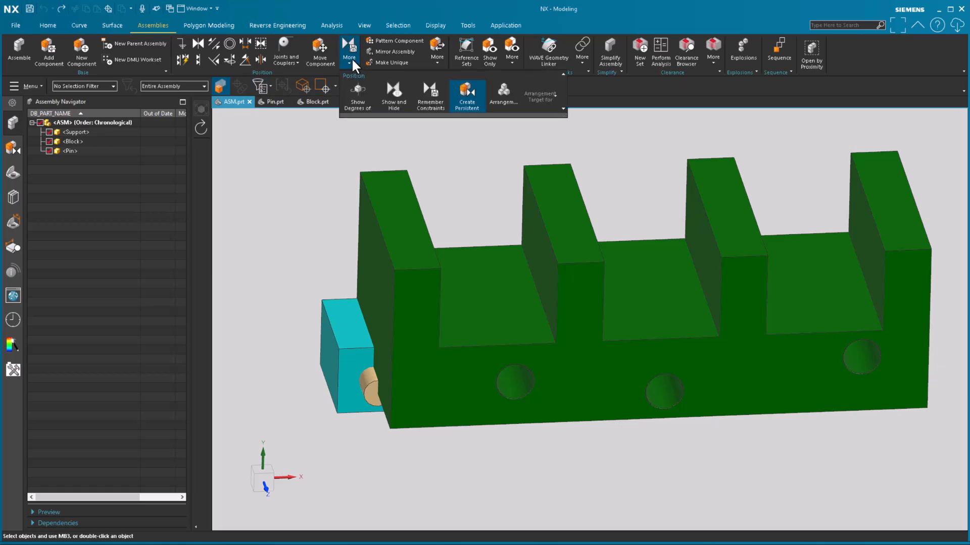
pyautogui.moveTo(534, 117)
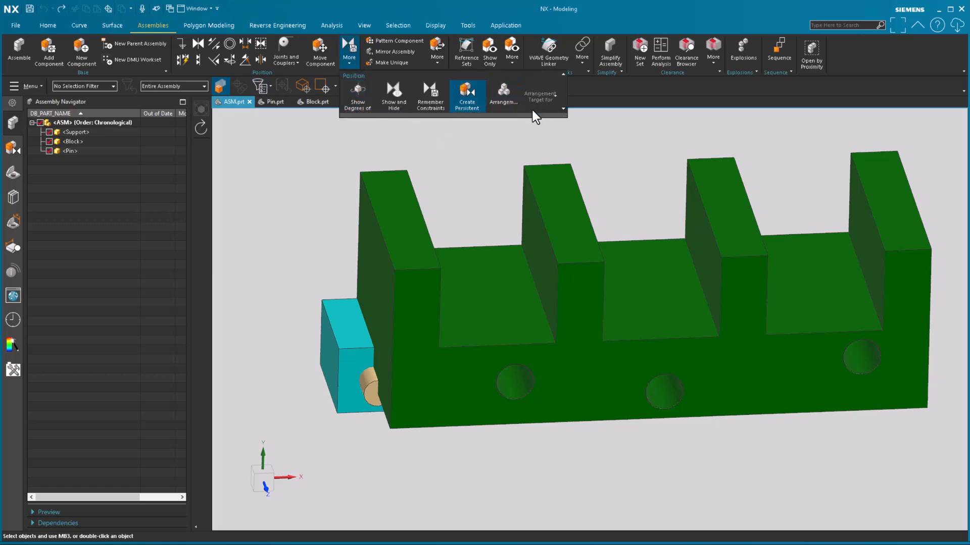
pyautogui.moveTo(509, 120)
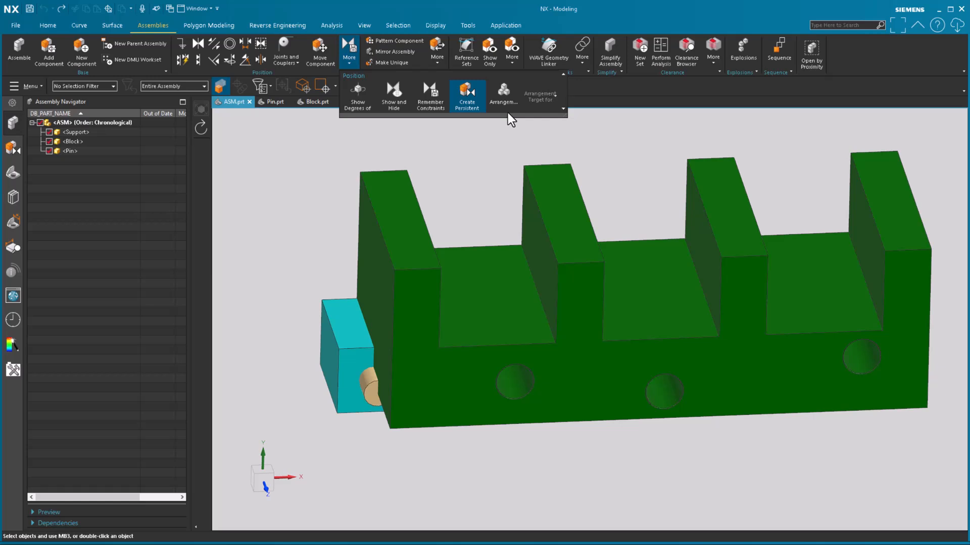
pyautogui.moveTo(430, 96)
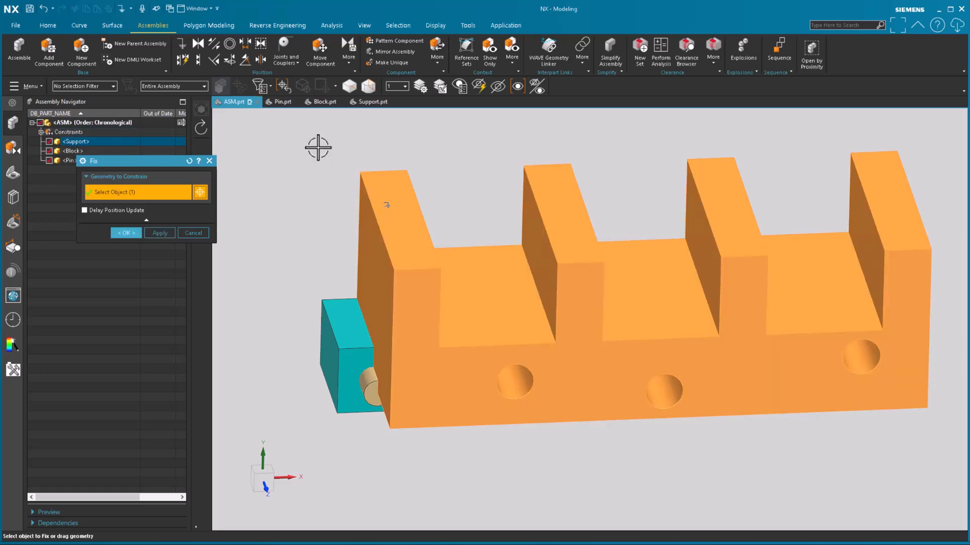
# Fix the Support component in place, adding a Constraints node under ASM
pyautogui.click(159, 234)
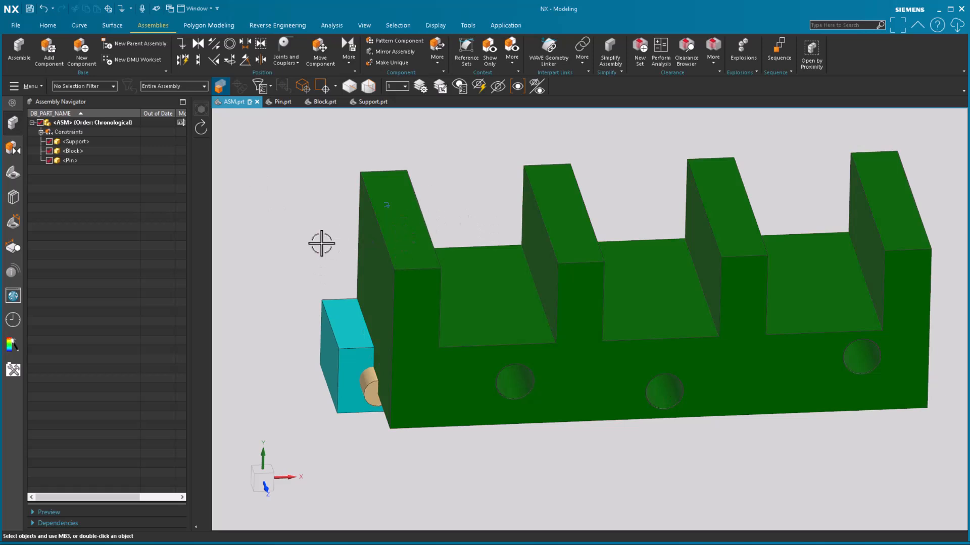
pyautogui.moveTo(261, 131)
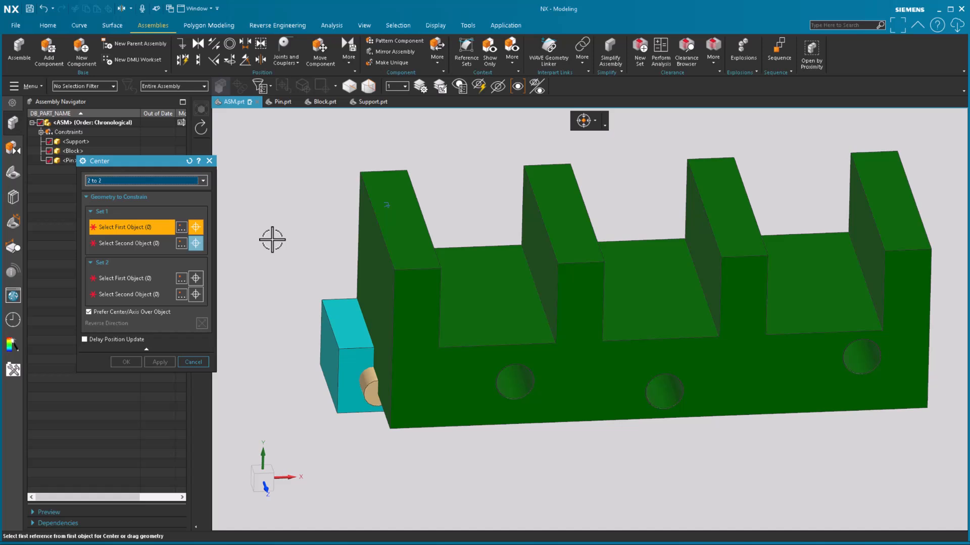
pyautogui.moveTo(265, 262)
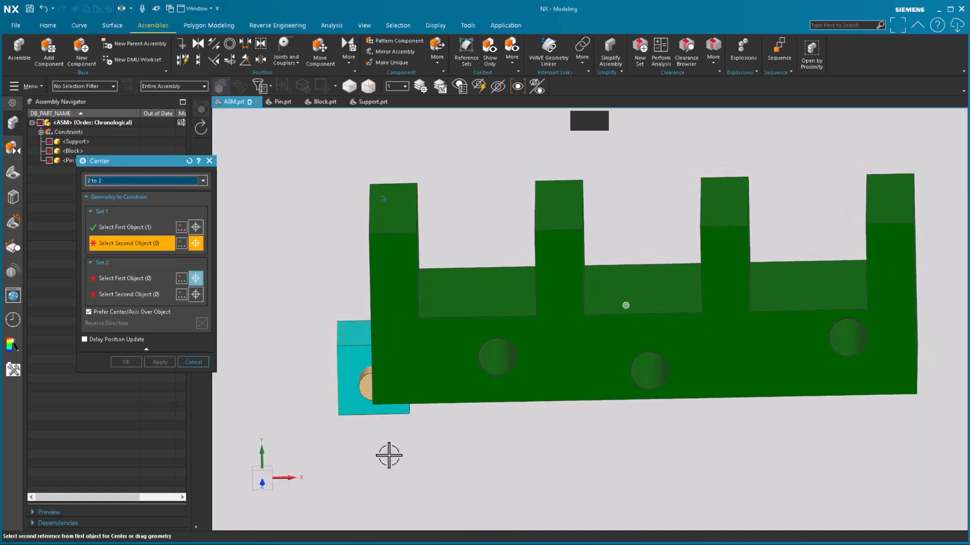
# Center the block between the first slot's two walls with a Center (2 to 2) constraint
pyautogui.click(408, 250)
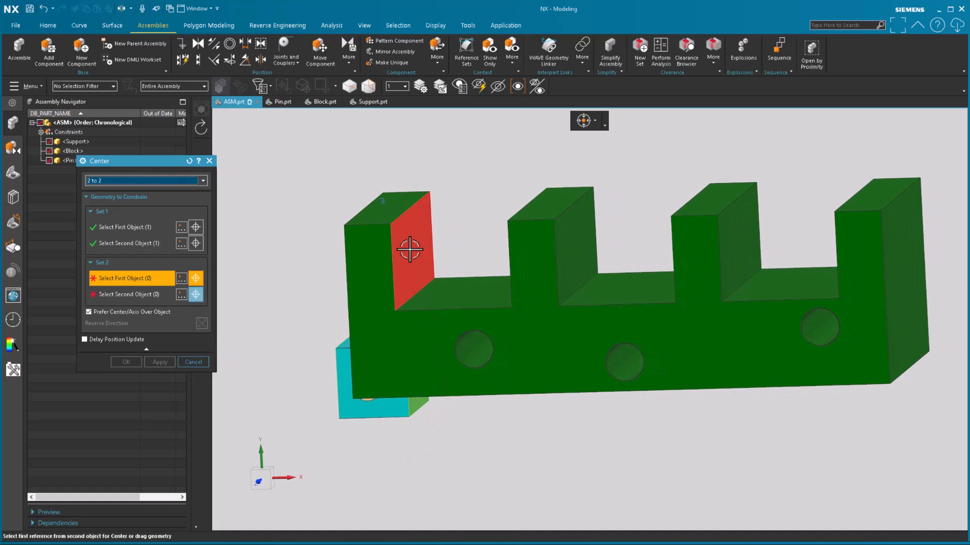
pyautogui.click(512, 248)
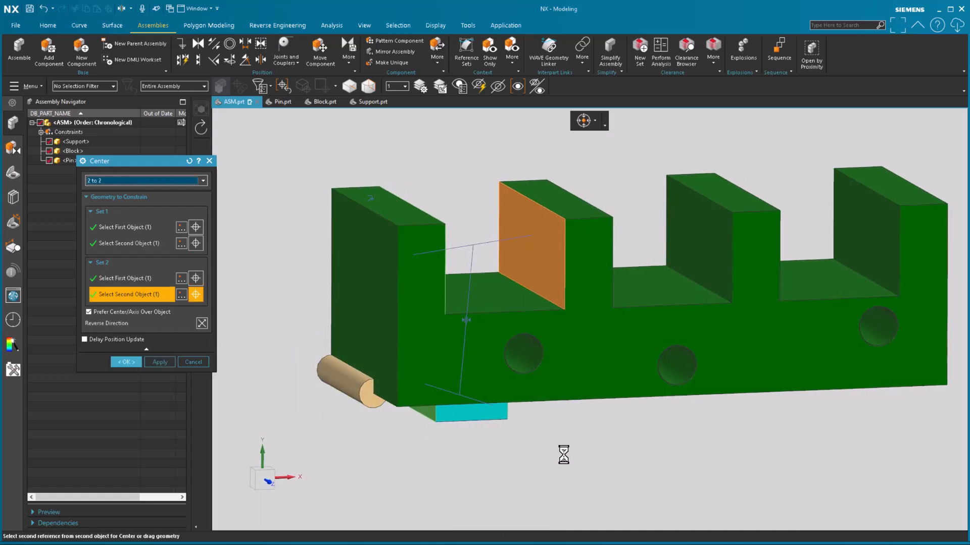
pyautogui.click(160, 362)
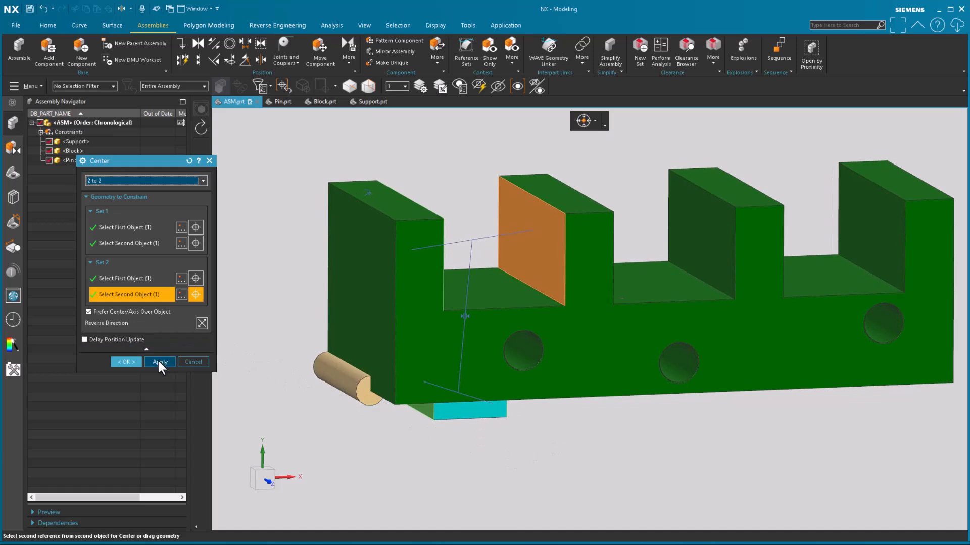
pyautogui.click(160, 361)
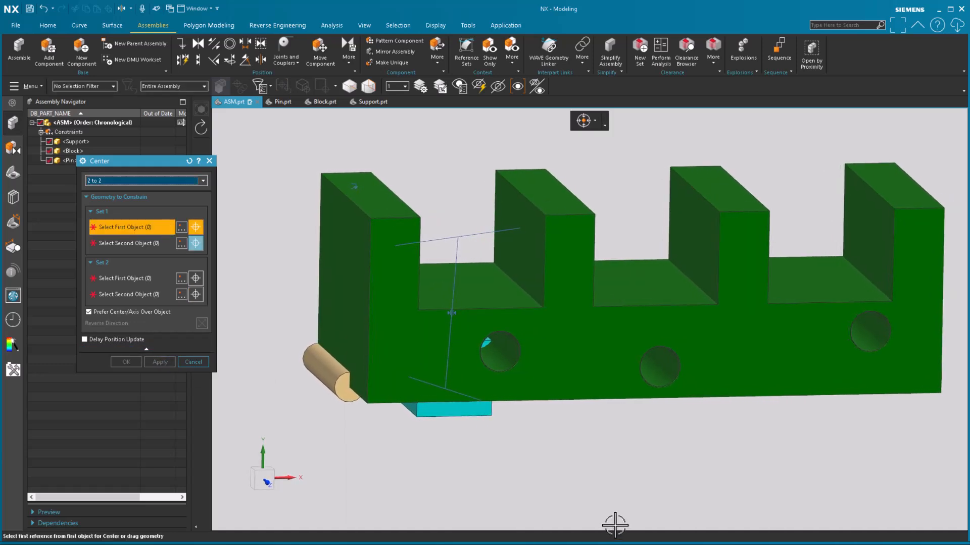
pyautogui.moveTo(478, 428)
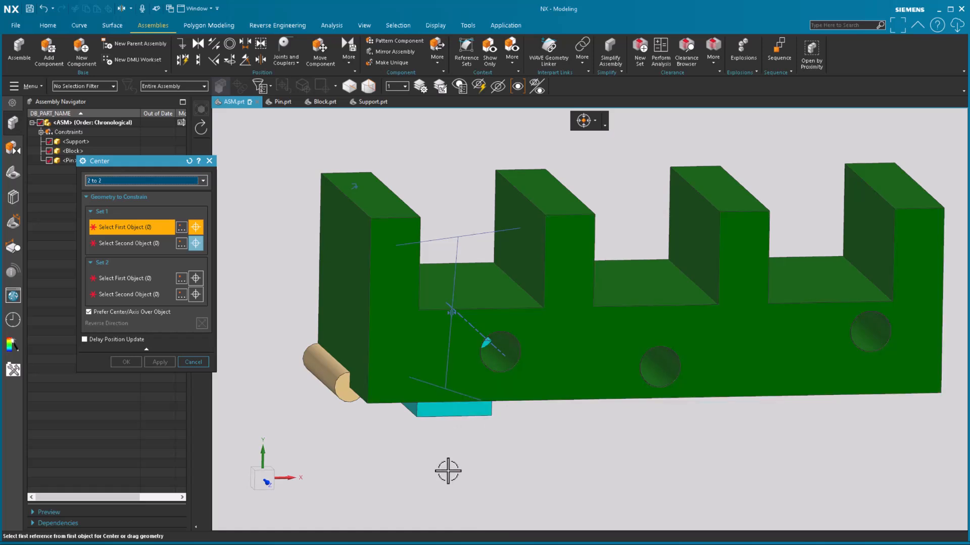
pyautogui.moveTo(476, 408)
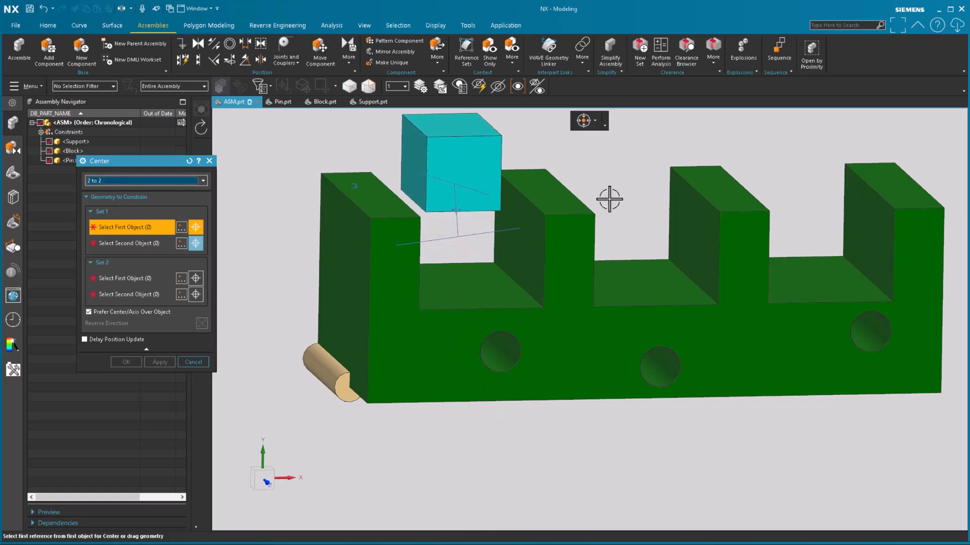
pyautogui.moveTo(629, 190)
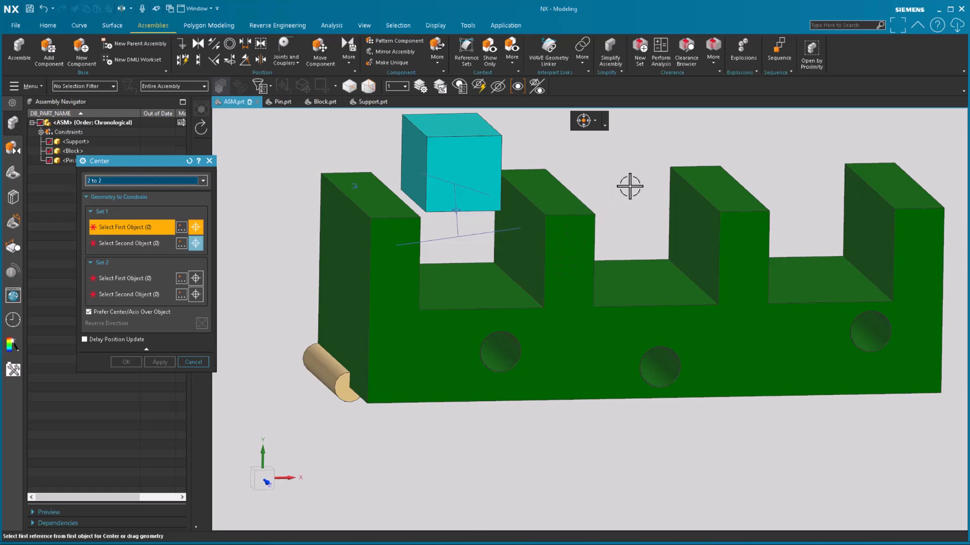
pyautogui.moveTo(136, 367)
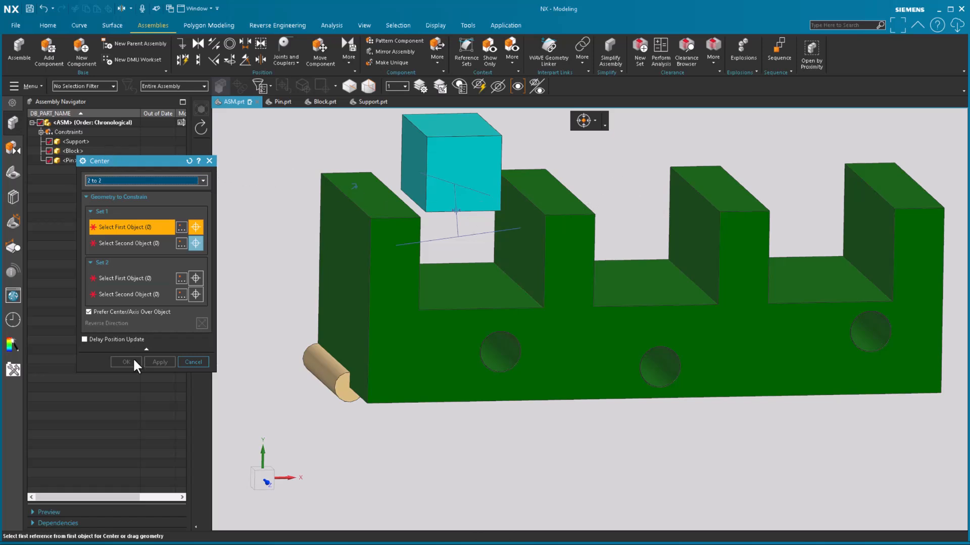
pyautogui.moveTo(206, 101)
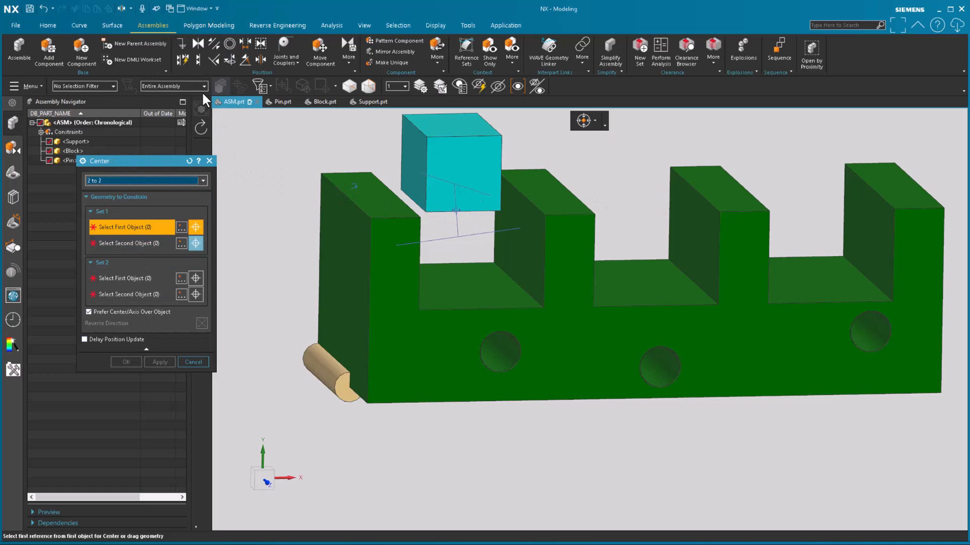
pyautogui.moveTo(291, 135)
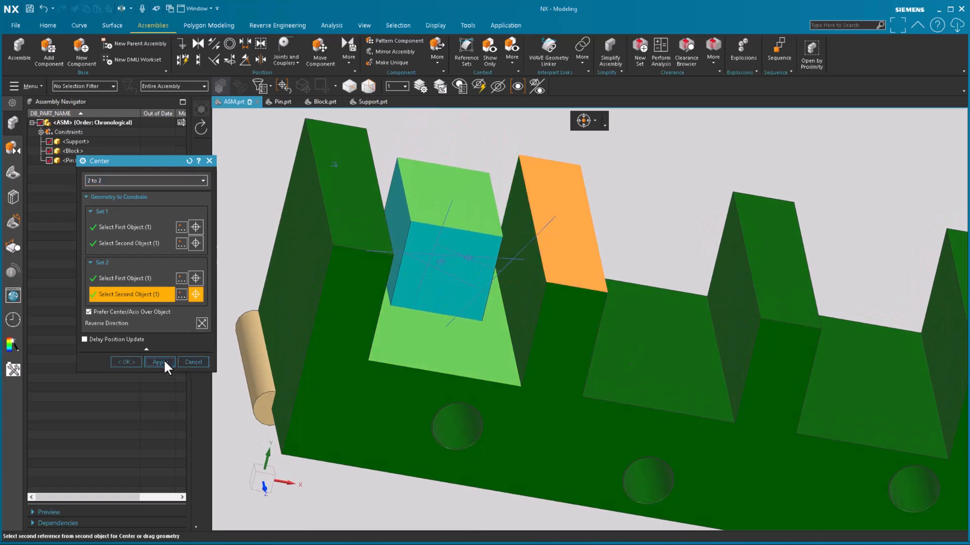
# Apply a second Center constraint seating the cyan block inside the first slot
pyautogui.click(159, 361)
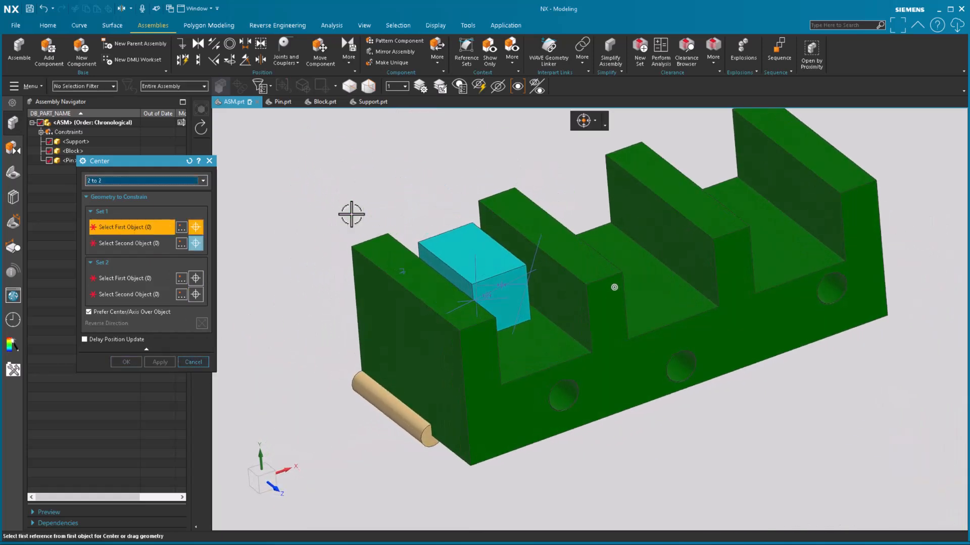
pyautogui.click(482, 266)
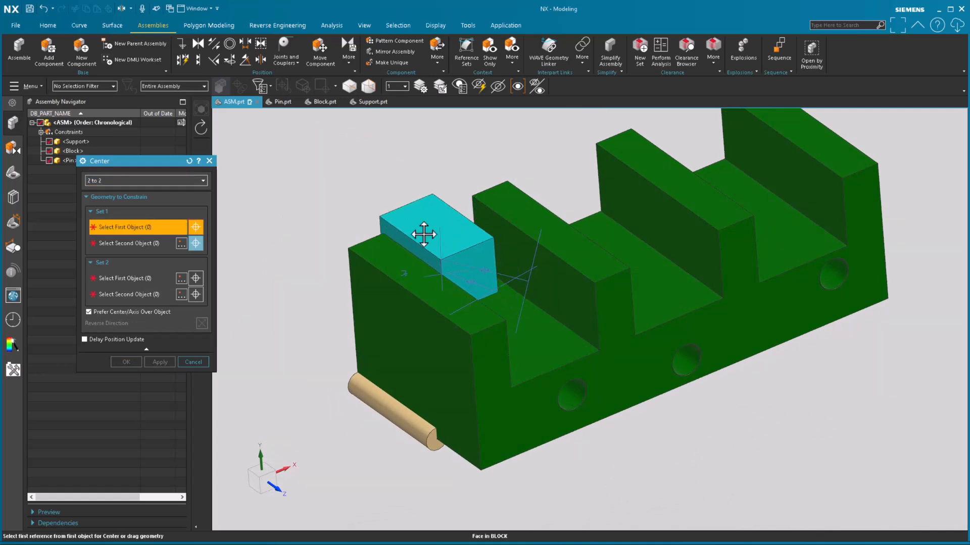
# Center the block along the slot depth between the support's front and back faces, then close Center
pyautogui.moveTo(424, 234); pyautogui.dragTo(396, 172)
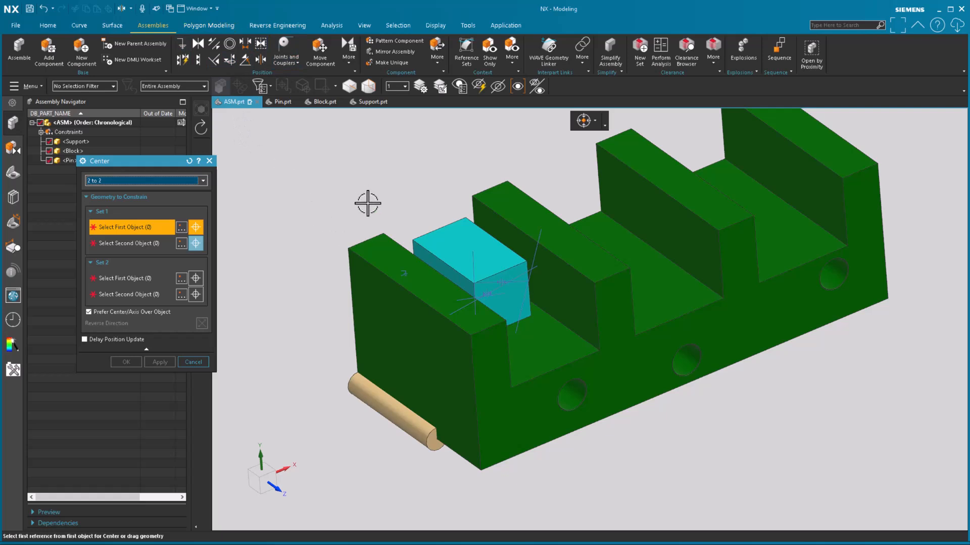
pyautogui.moveTo(498, 304)
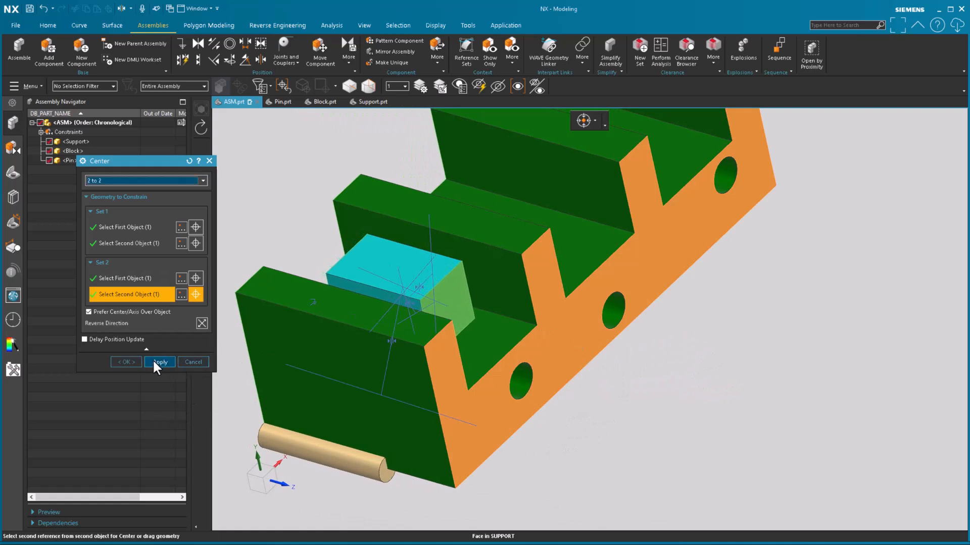
pyautogui.click(160, 362)
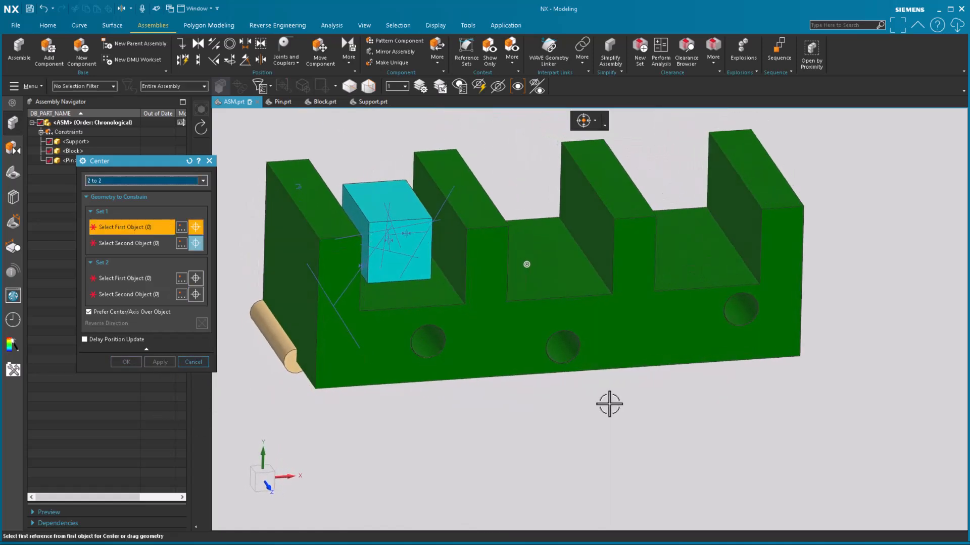
pyautogui.click(192, 361)
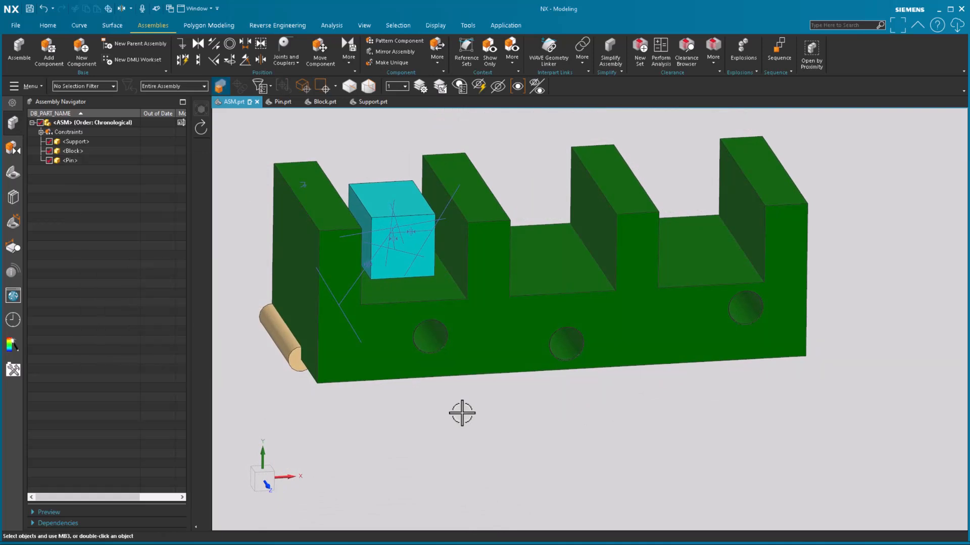
pyautogui.moveTo(198, 44)
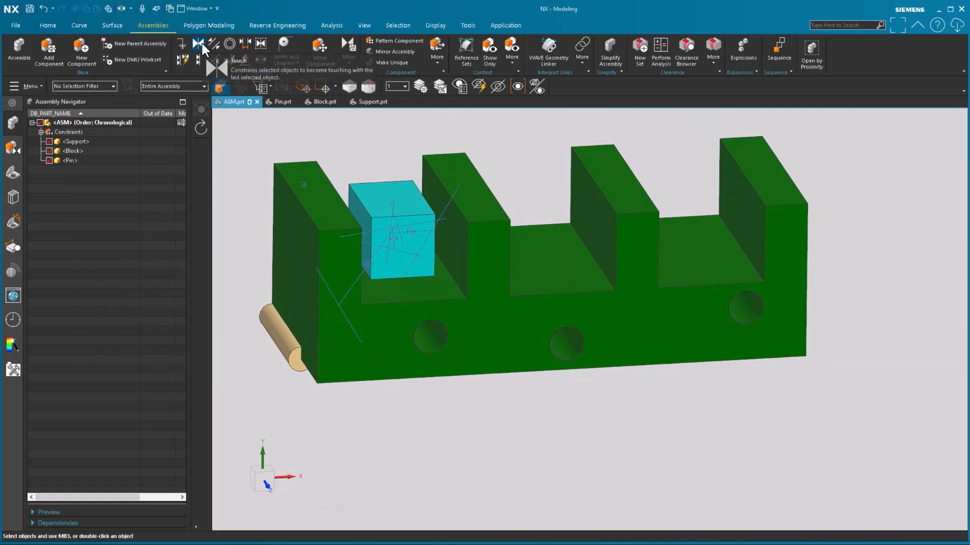
# Align the pin's centerline with the front hole's axis using a Touch Align constraint
pyautogui.click(204, 43)
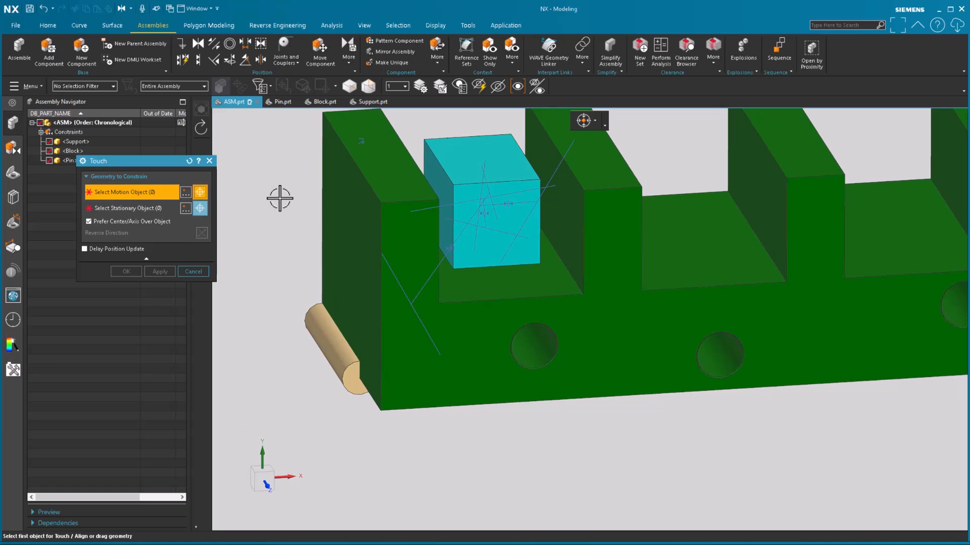
pyautogui.moveTo(139, 236)
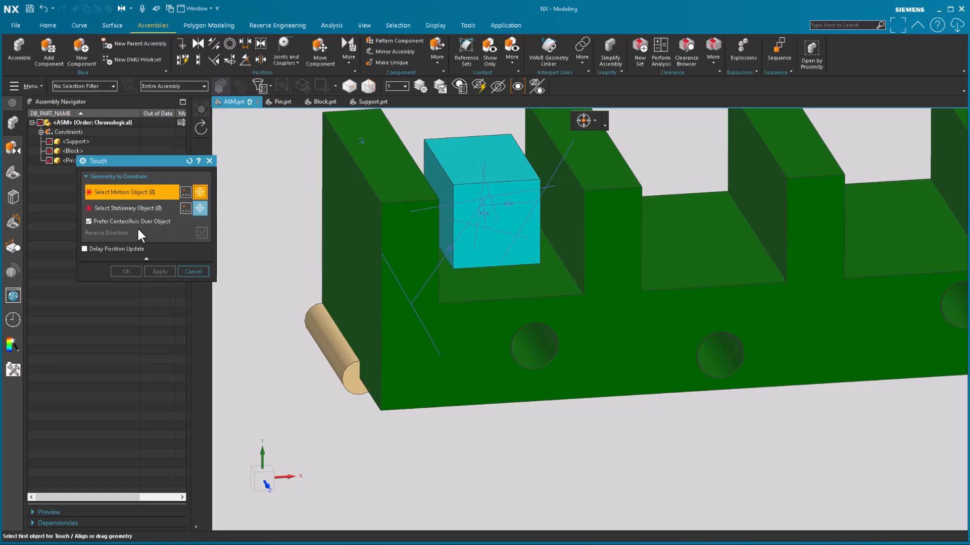
pyautogui.moveTo(340, 346)
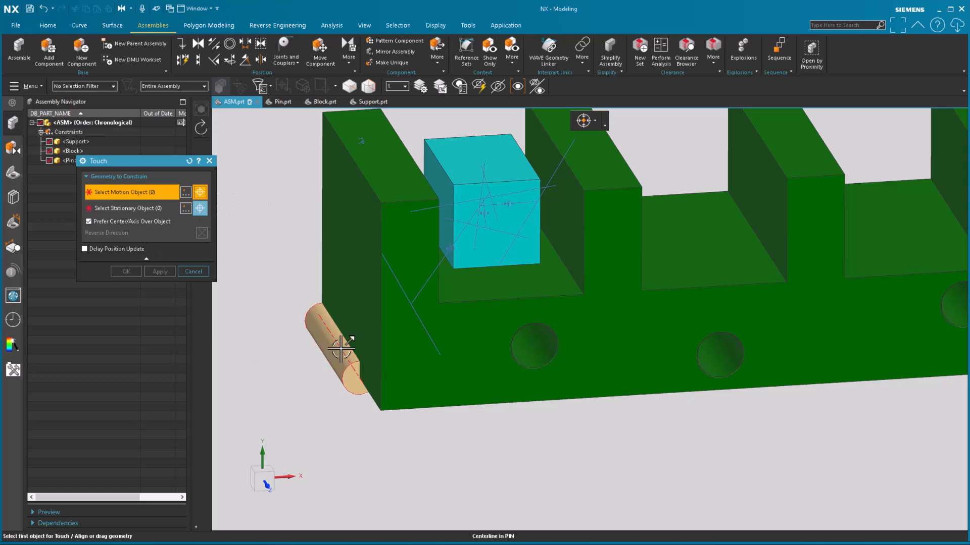
pyautogui.click(339, 345)
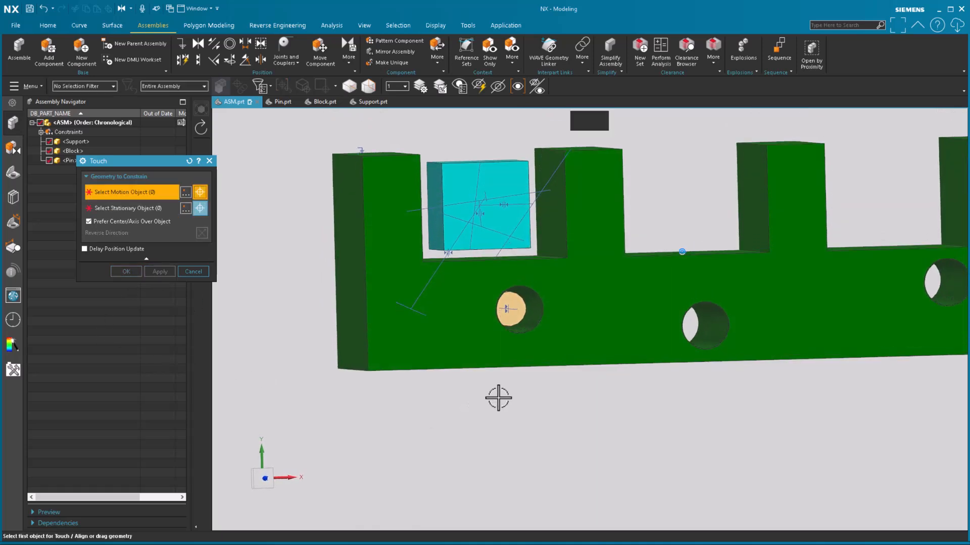
pyautogui.moveTo(510, 309); pyautogui.dragTo(627, 408)
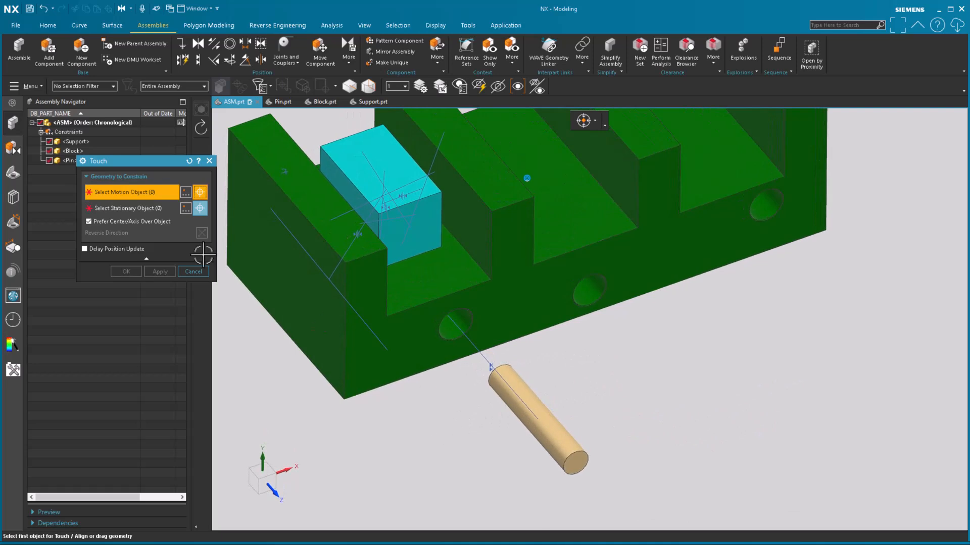
pyautogui.click(193, 272)
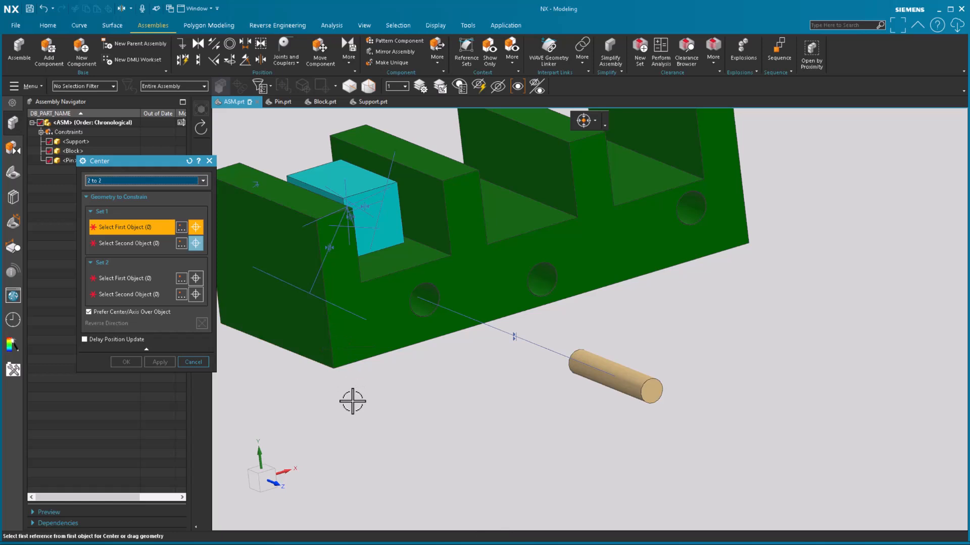
# Pick both pin end faces as Set 1 of a Center (2 to 2) constraint
pyautogui.click(352, 210)
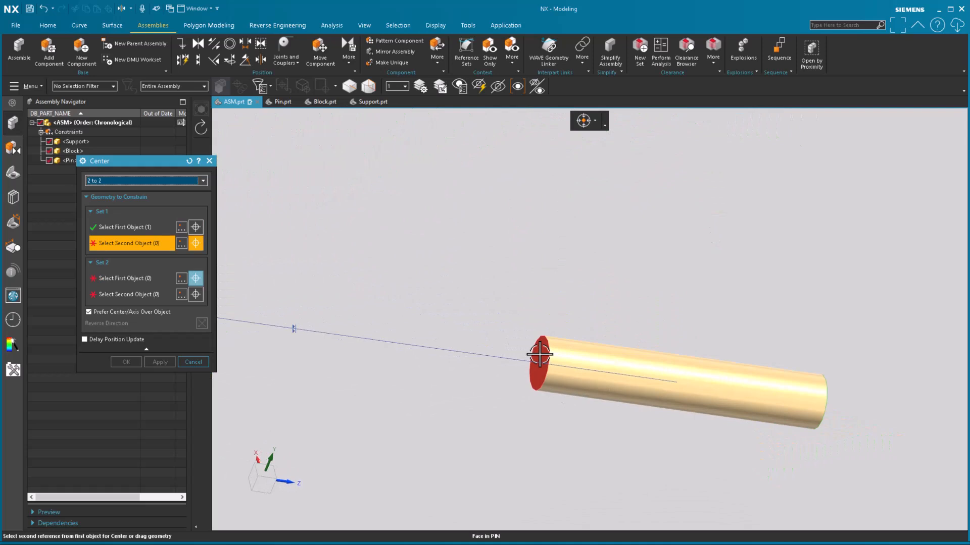
pyautogui.click(541, 354)
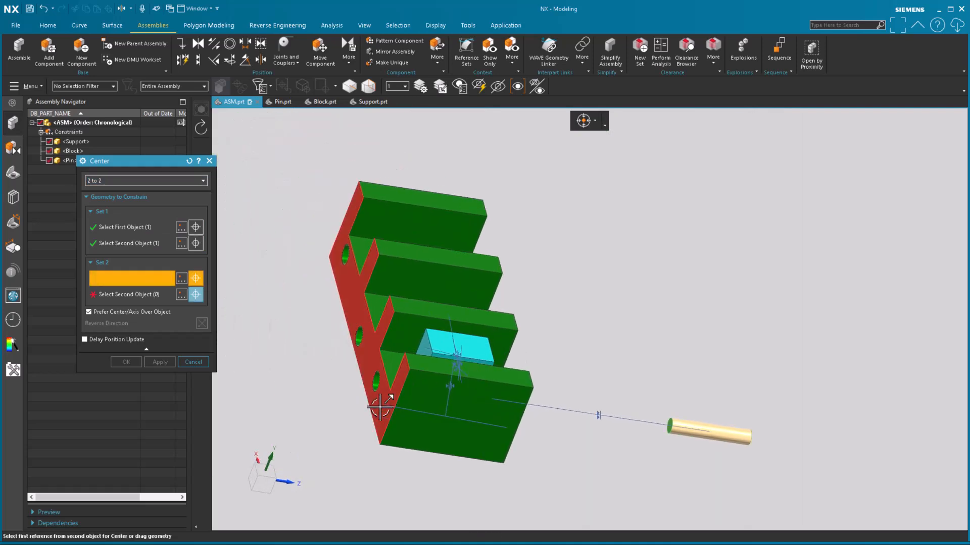